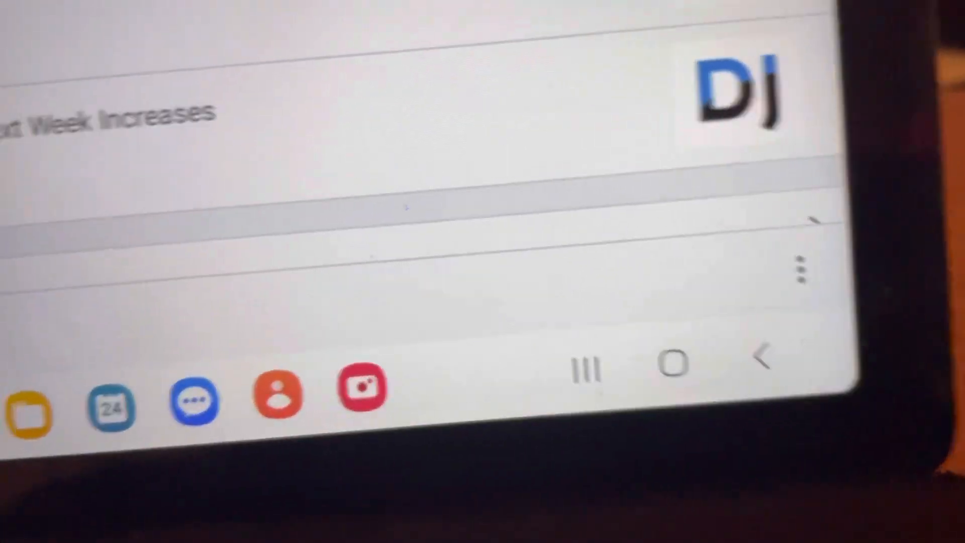
# Choose Log out from the account's three-dot overflow menu to bring up the confirmation dialog.
pyautogui.click(803, 268)
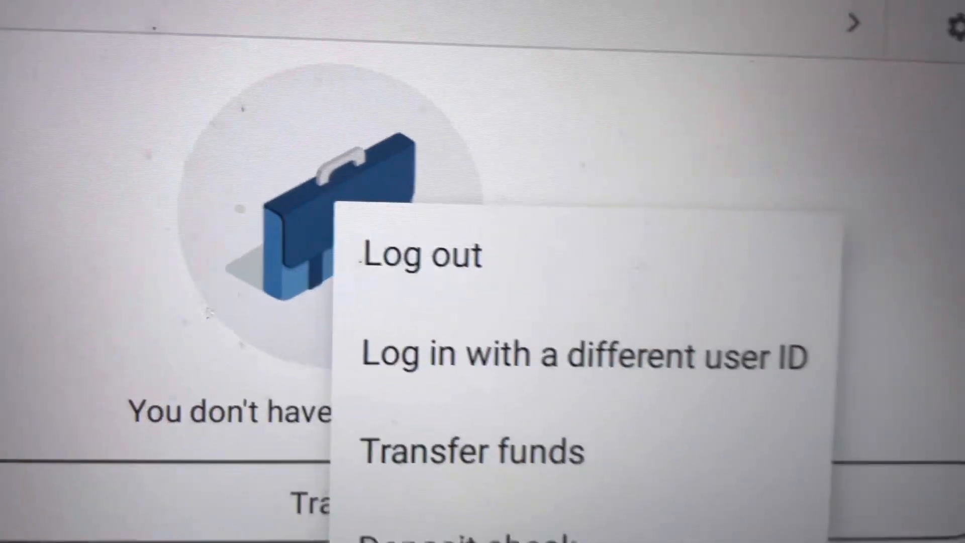
pyautogui.click(421, 254)
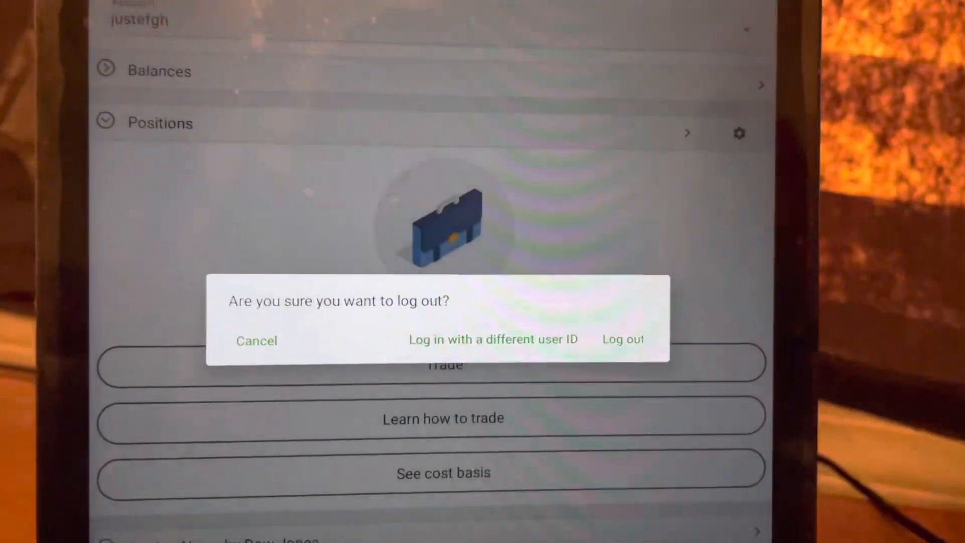